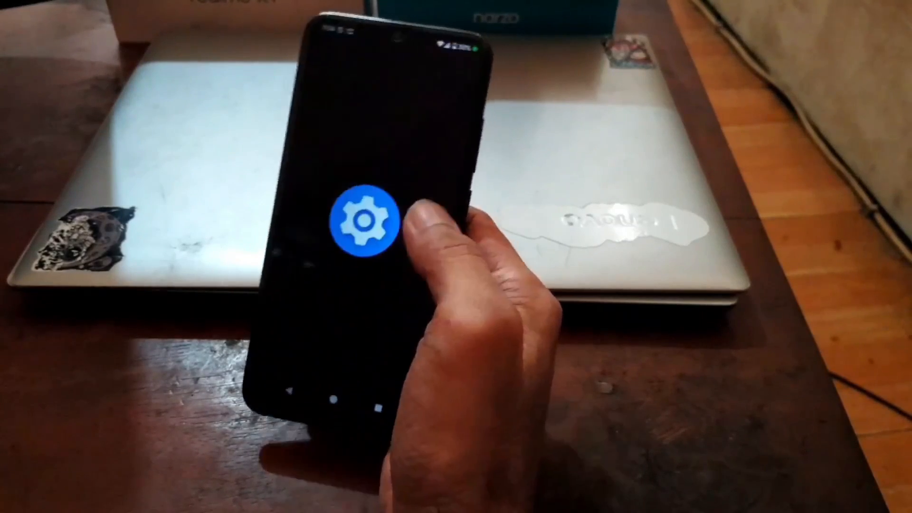
Open Evolution X Settings to About phone and review device name and regulatory details.
click(364, 224)
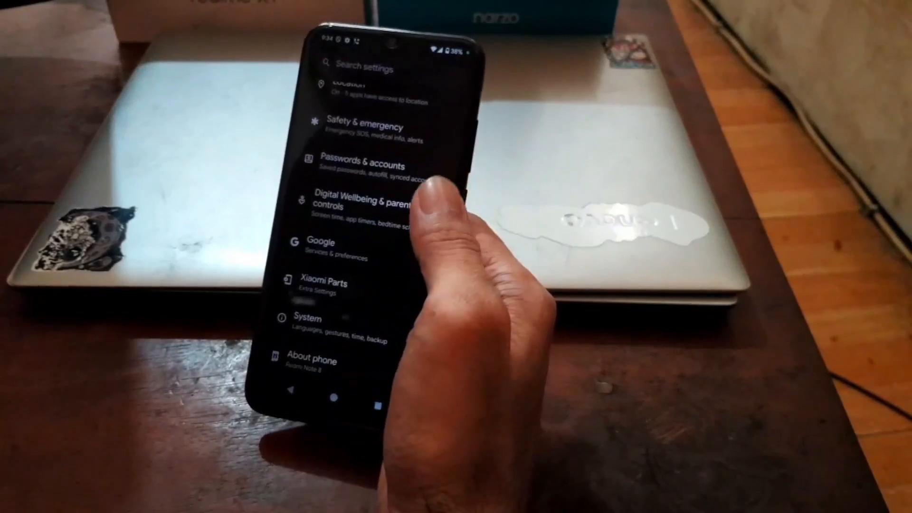
click(312, 360)
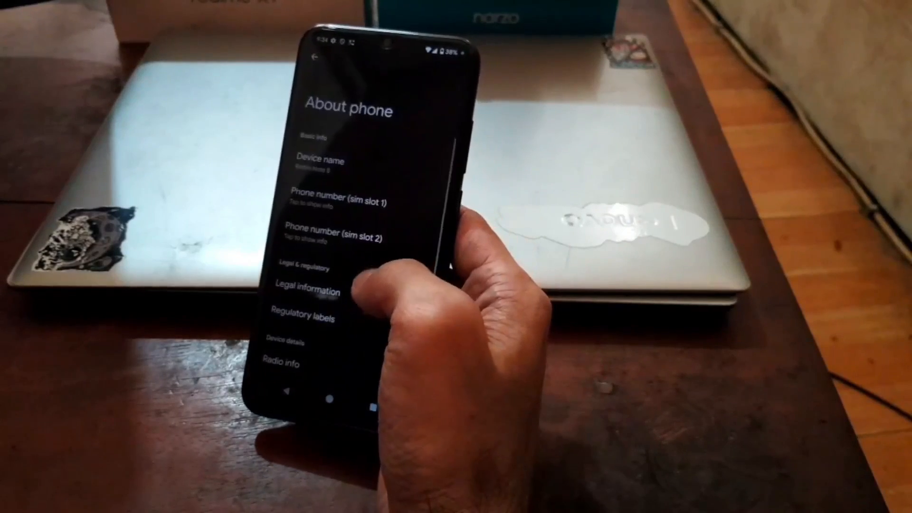
scroll(down, 3)
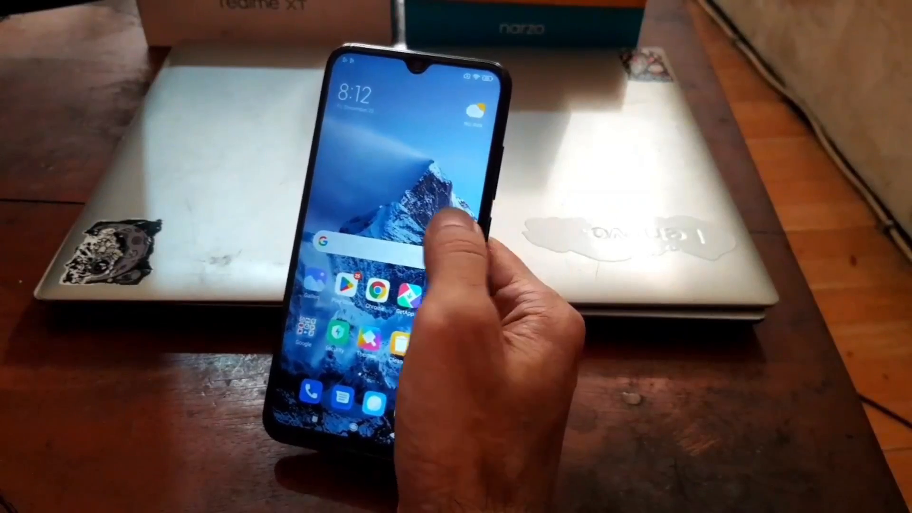
Open MIUI Settings from the app drawer and scroll through the main list.
scroll(left, 3)
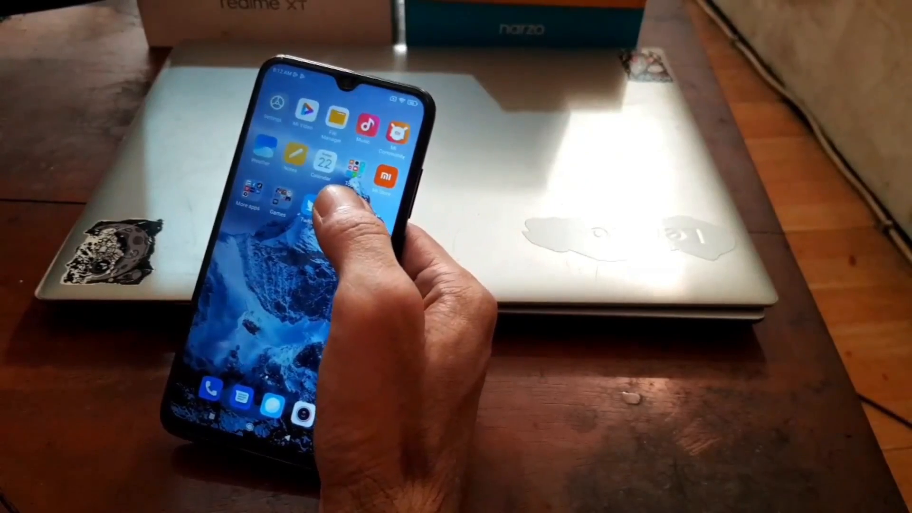
click(276, 104)
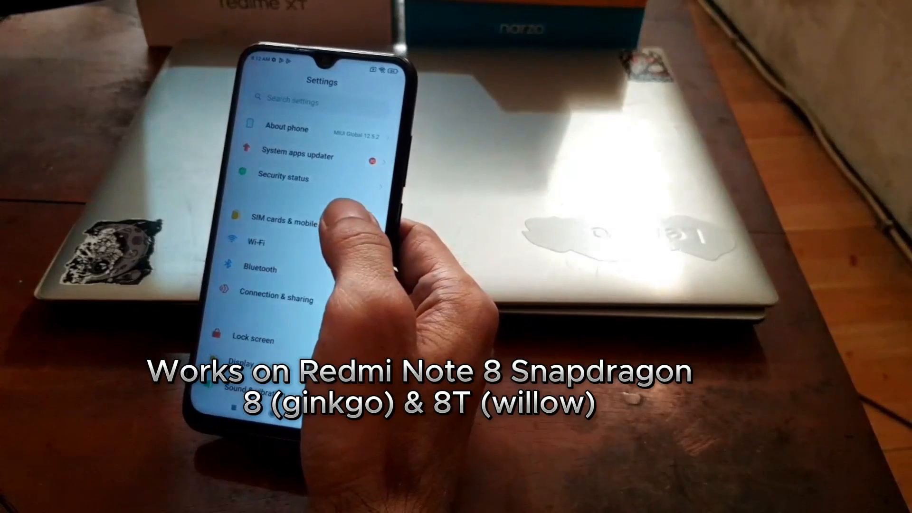
click(286, 128)
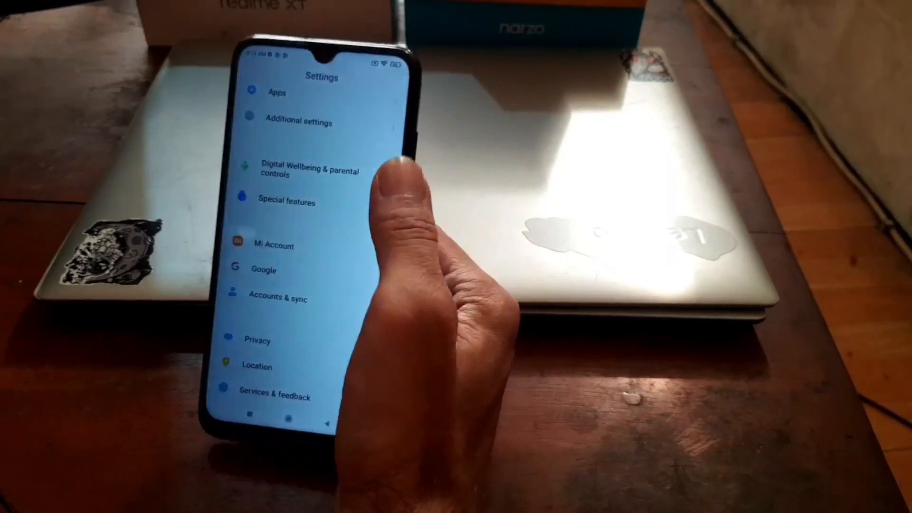
Open Developer options under Additional settings and scroll through the page.
click(299, 121)
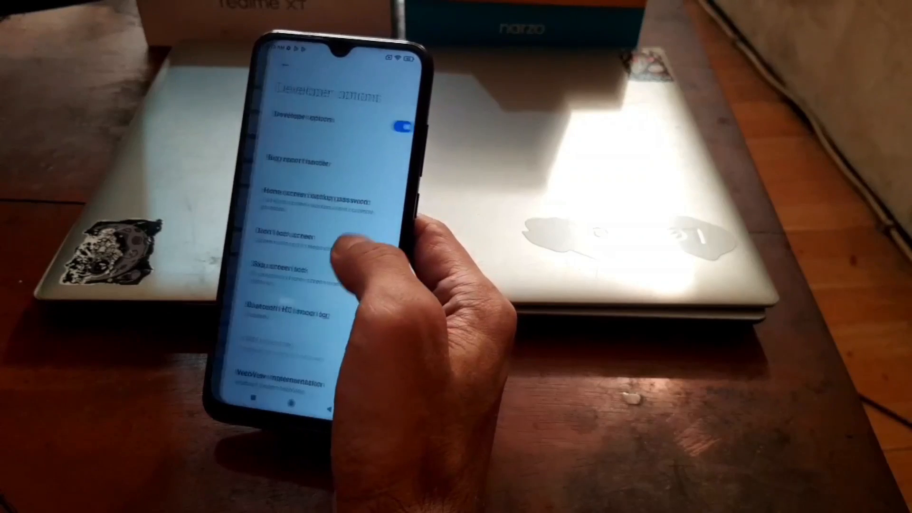
scroll(down, 3)
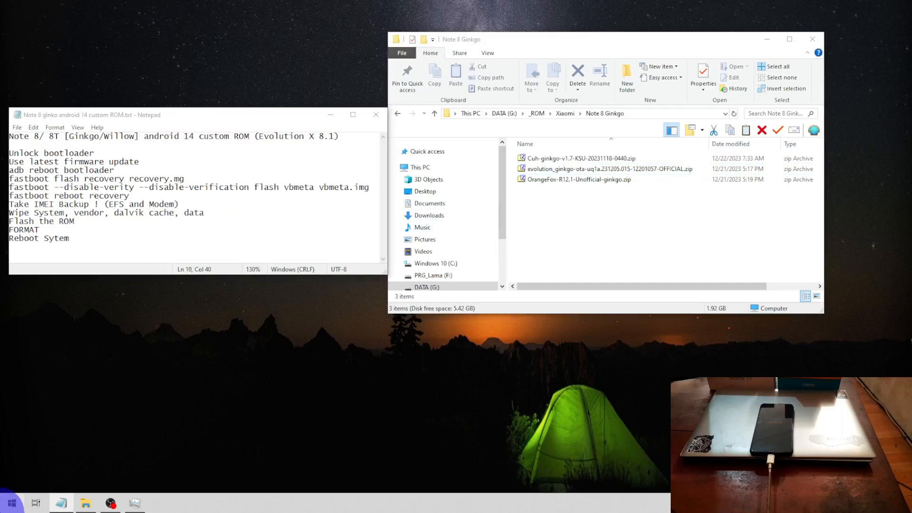
Launch Windows PowerShell from Start and return to the Notepad flashing notes.
click(10, 502)
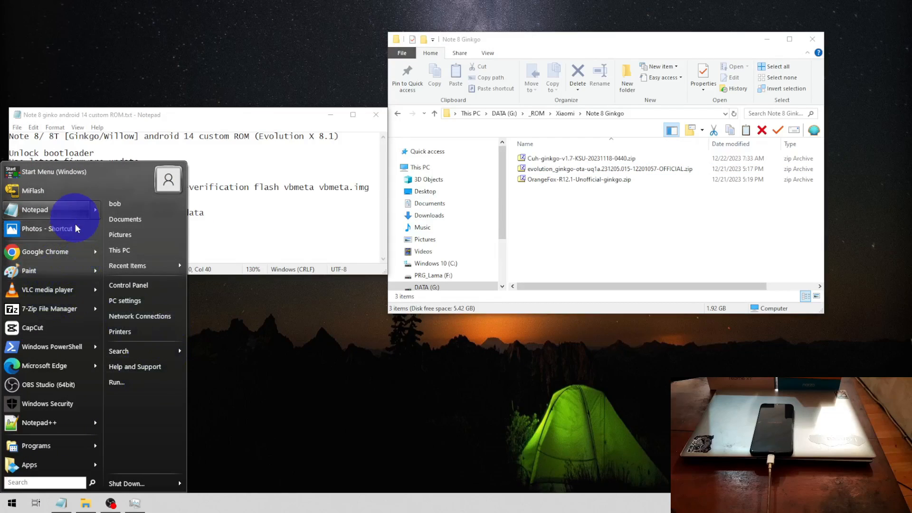
click(52, 345)
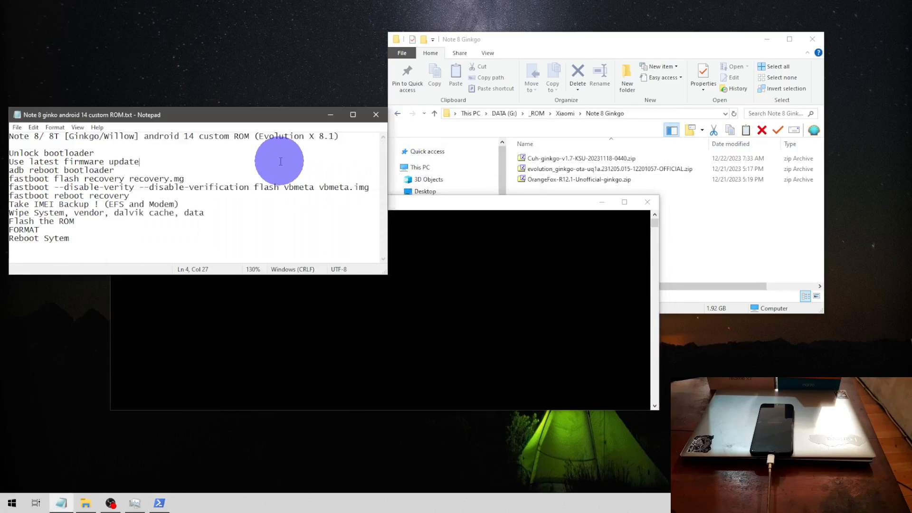
click(152, 178)
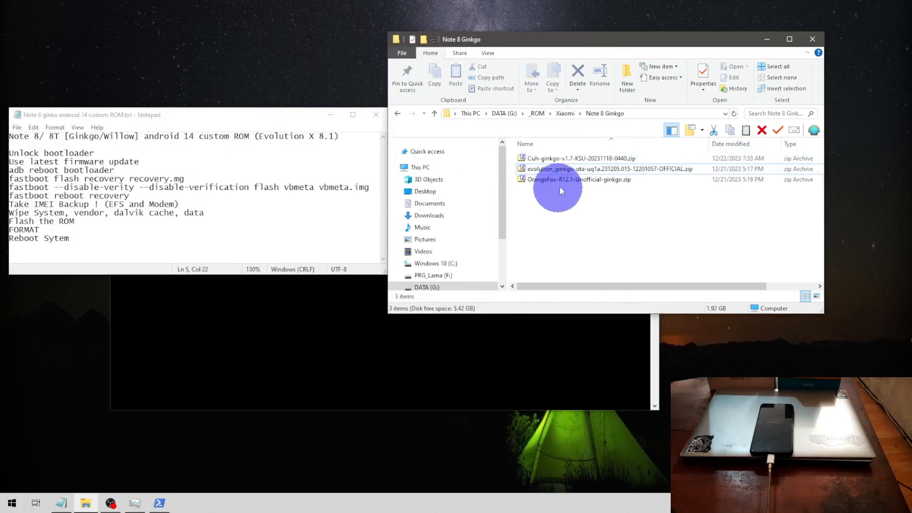
Extract recovery.img from the OrangeFox zip and rename it OrangeFox-R12.1-Unofficial-ginkgo.img.
double_click(578, 180)
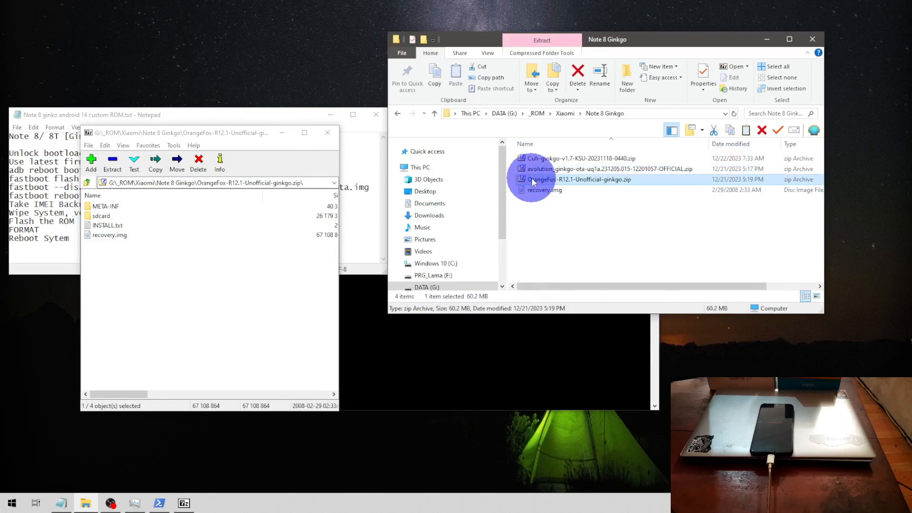
click(578, 180)
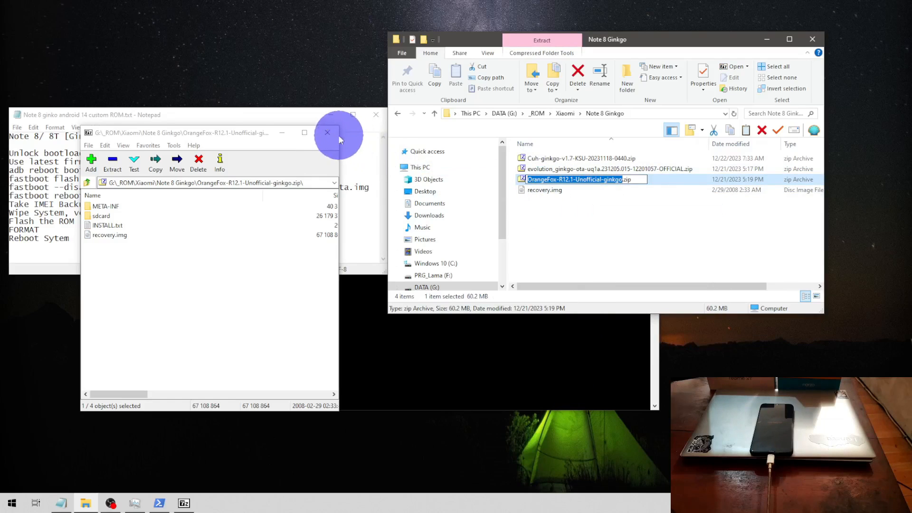
right_click(544, 190)
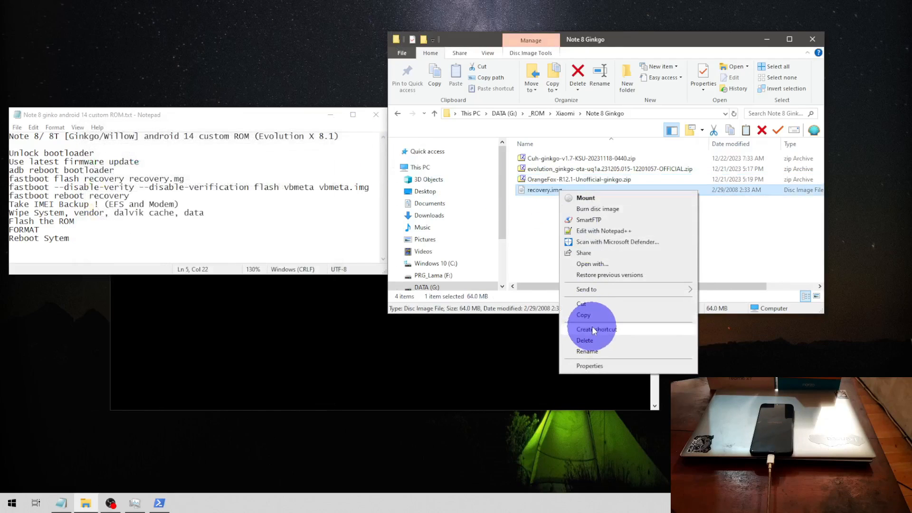
click(586, 351)
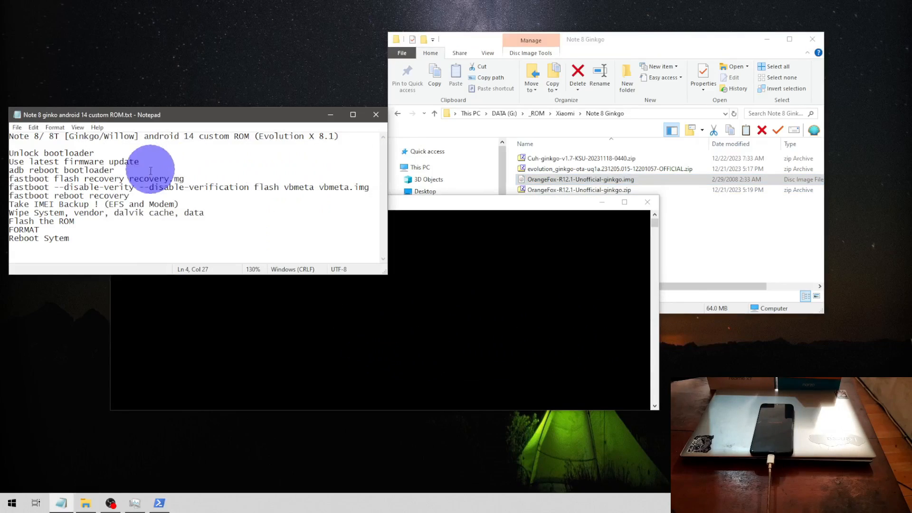
Run fastboot flash recovery with the OrangeFox image, finishing OKAY in 1.808s.
double_click(152, 178)
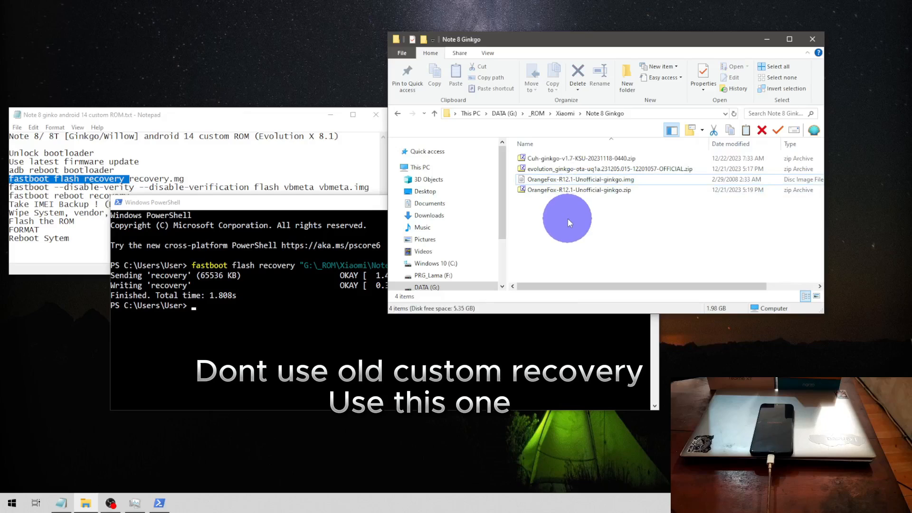
click(578, 190)
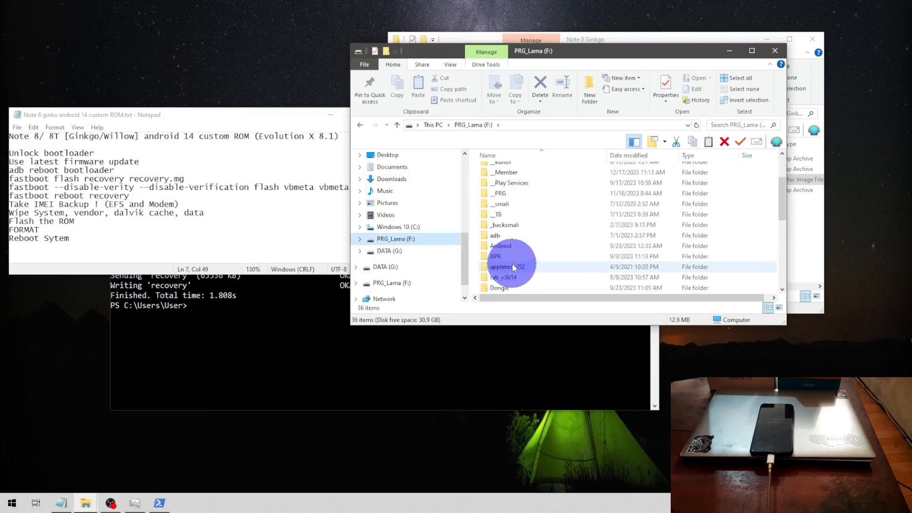
double_click(499, 246)
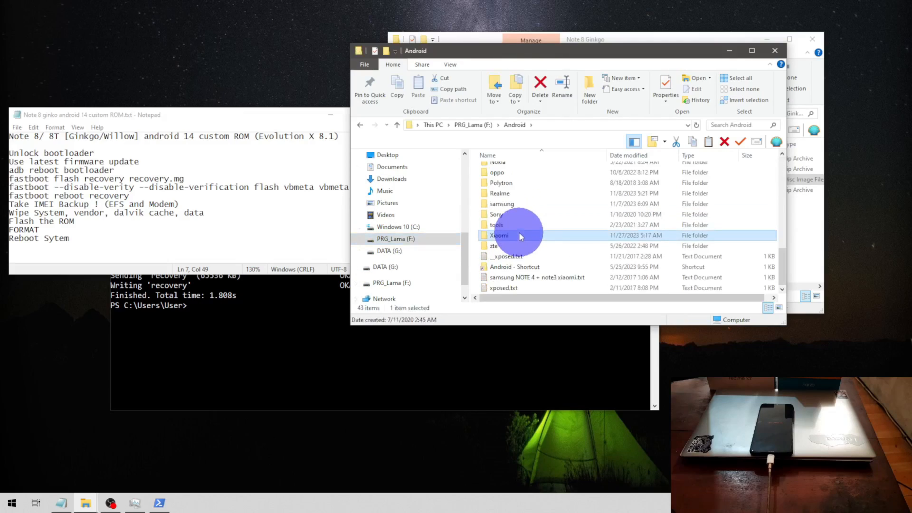
Navigate through Xiaomi > 8 to the Note 8 Ginkgo ROM folder.
double_click(498, 235)
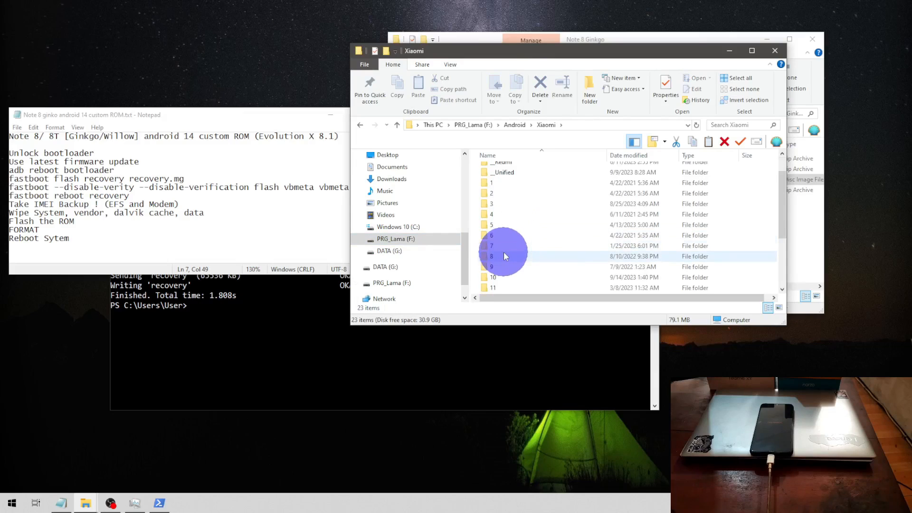
double_click(491, 256)
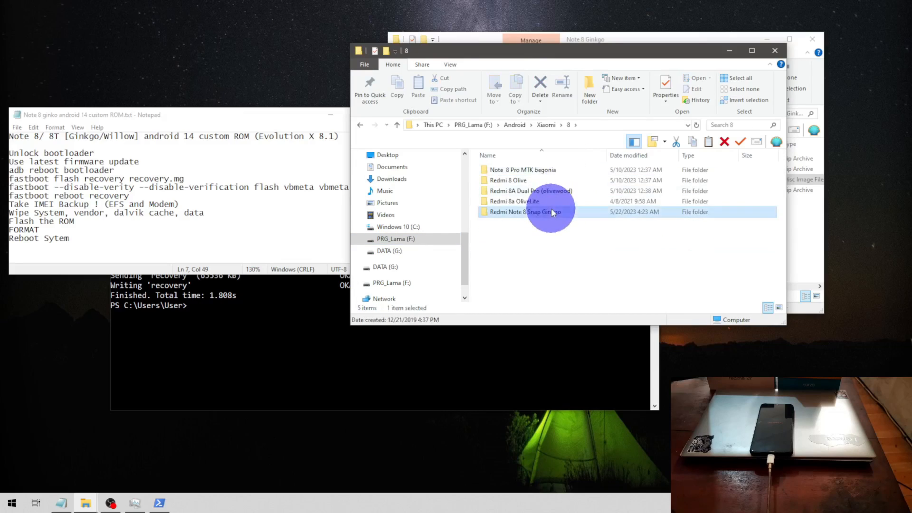
double_click(526, 212)
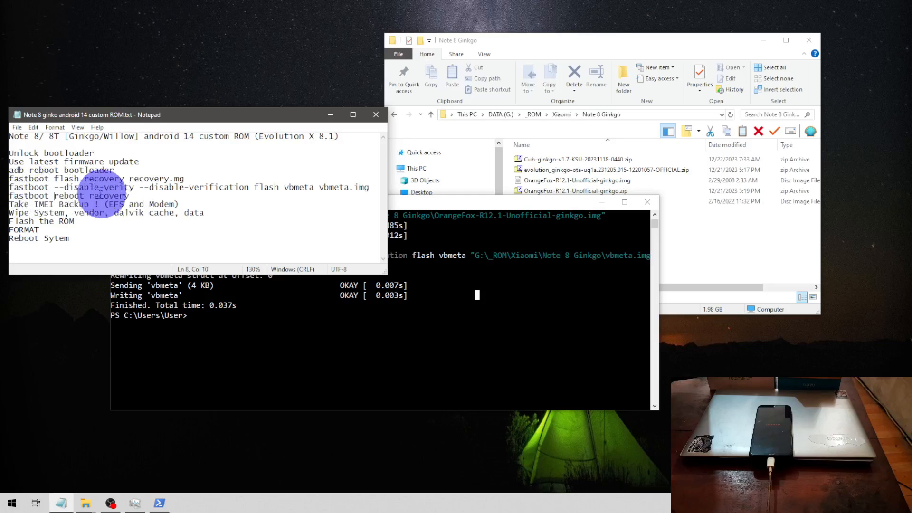
Delete 'recovery' from the reboot line and select the 'fastboot reboot' command.
double_click(108, 196)
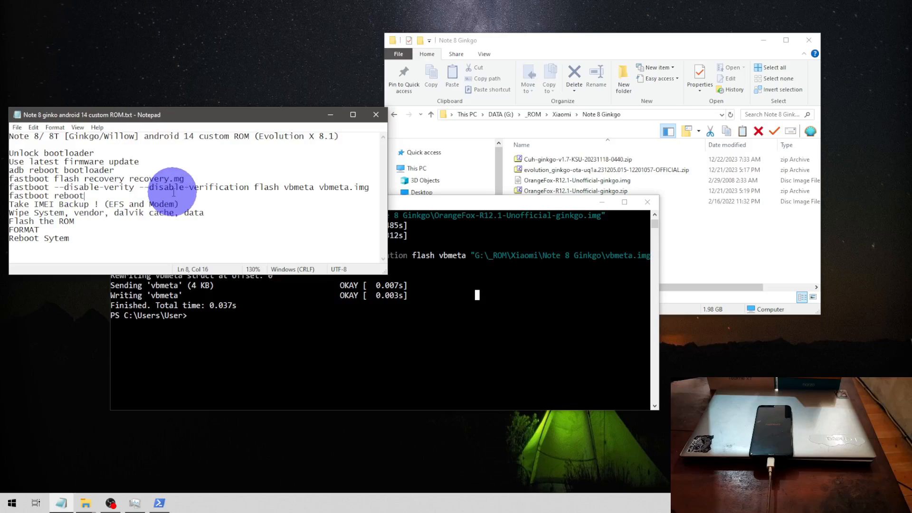
drag(183, 187, 51, 195)
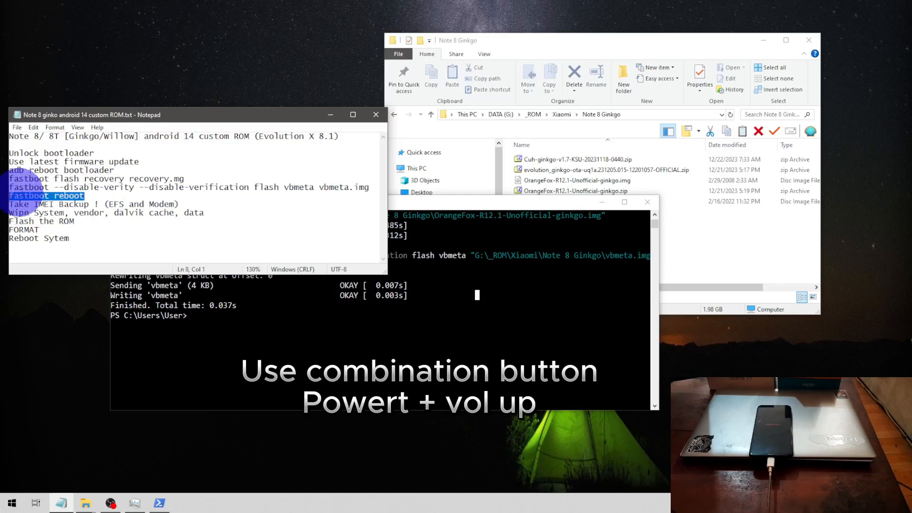
click(343, 297)
text(adb sideload)
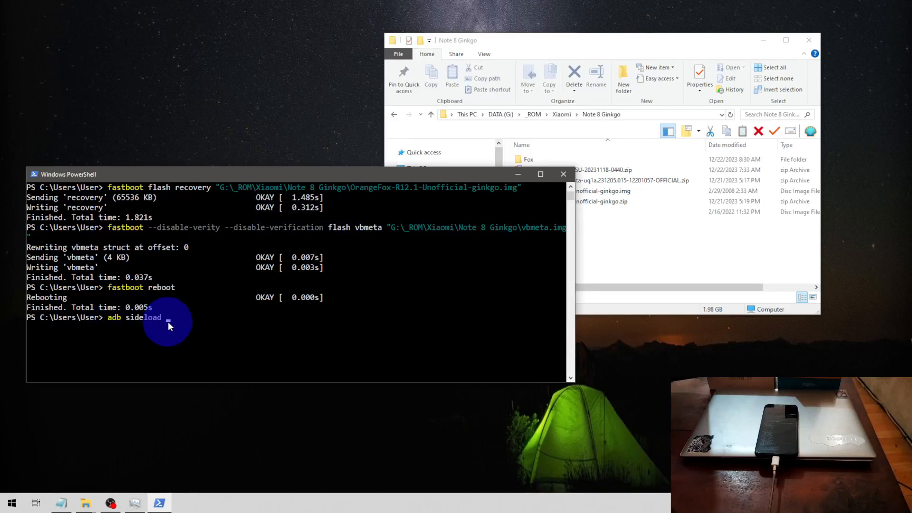
Run adb sideload with the evolution_ginkgo OTA zip so the ROM installs.
click(605, 179)
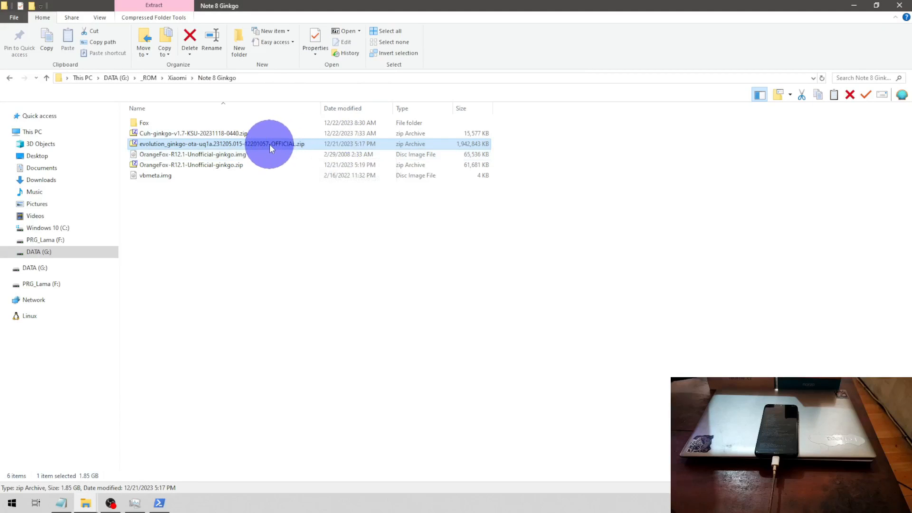
mouse_move(474, 6)
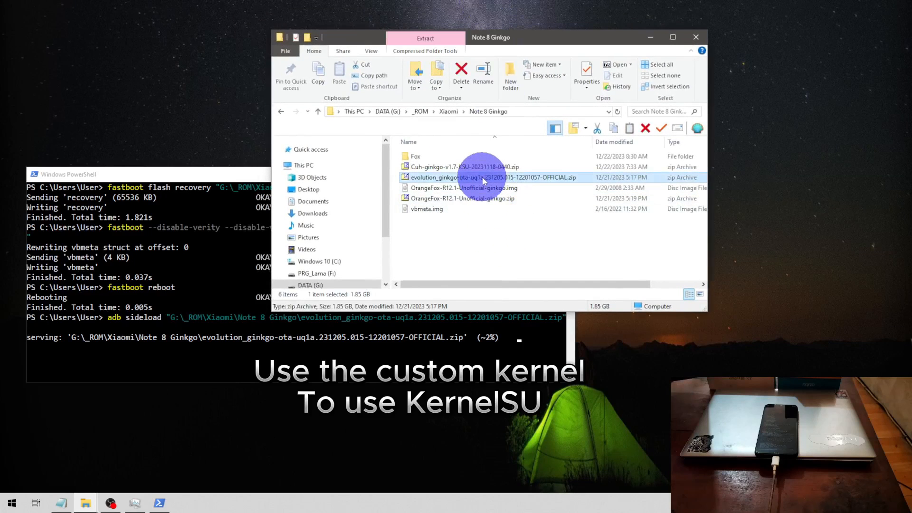
click(462, 199)
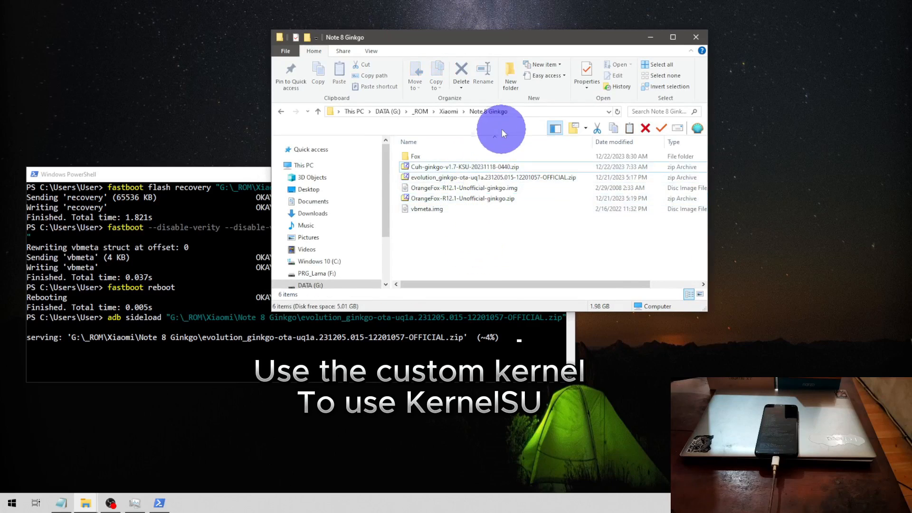
click(460, 167)
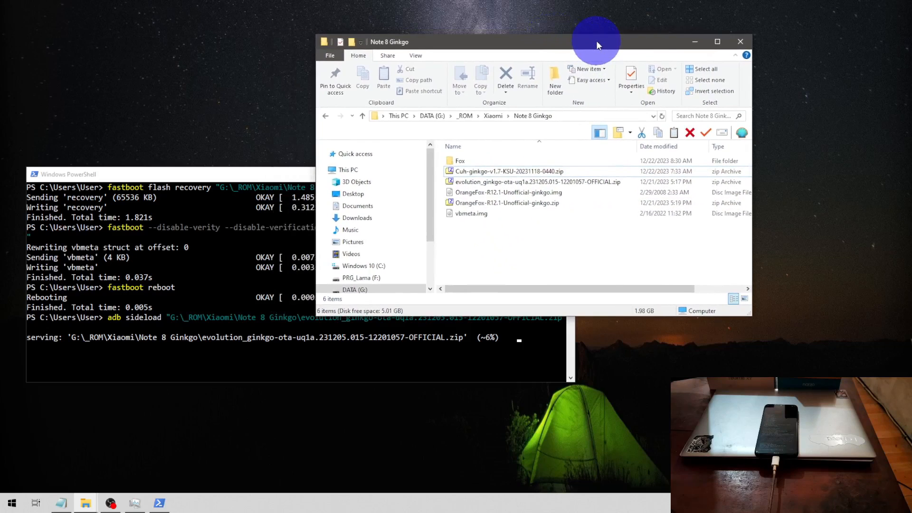
click(509, 171)
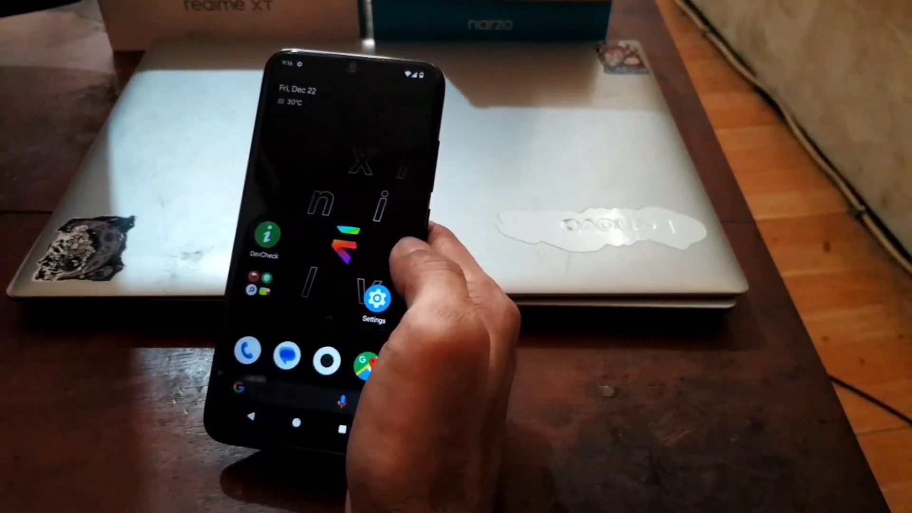
Check About phone for the Evolution X version and Android 14, then go to System.
click(372, 297)
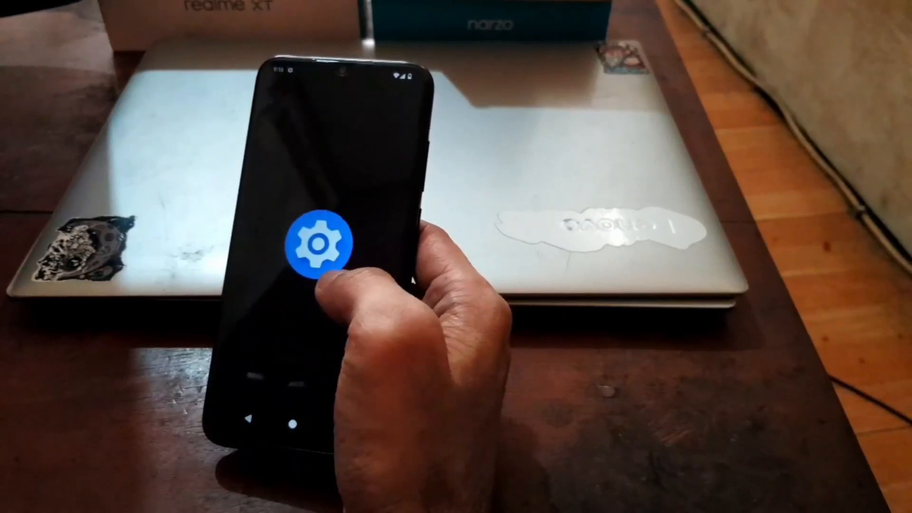
click(319, 242)
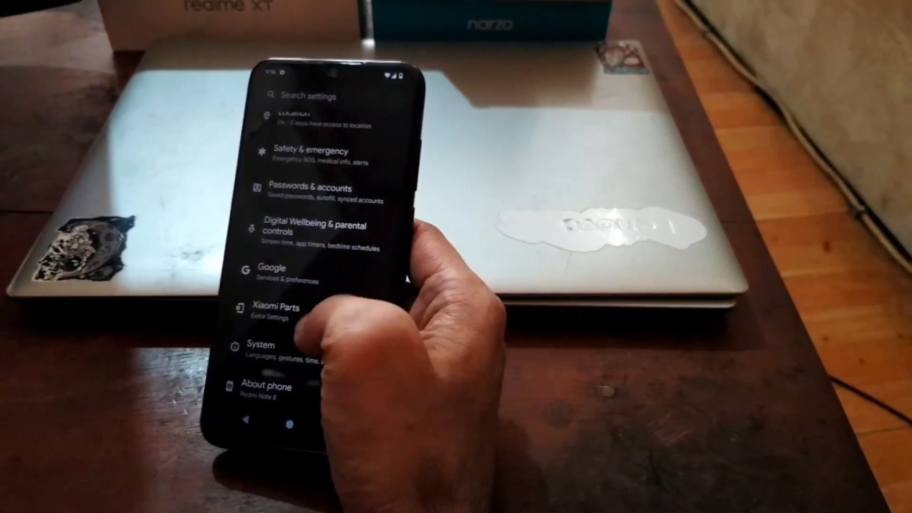
click(266, 390)
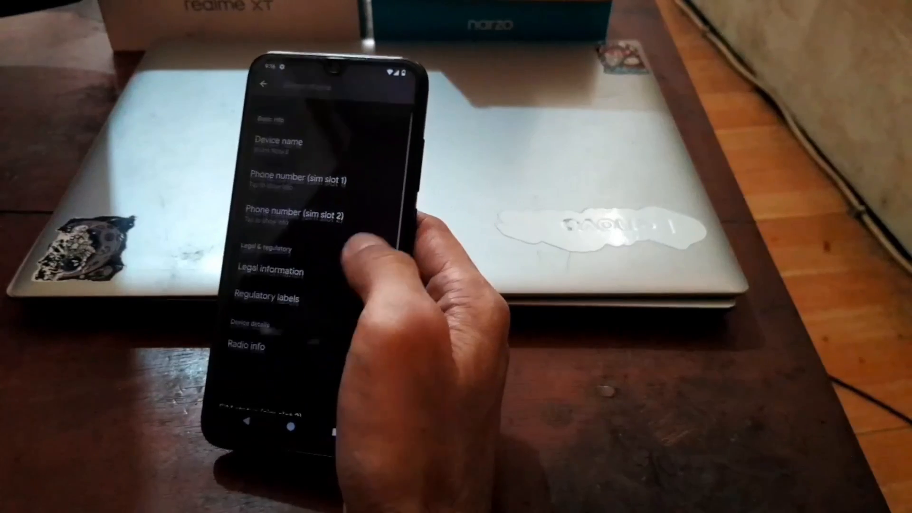
scroll(down, 3)
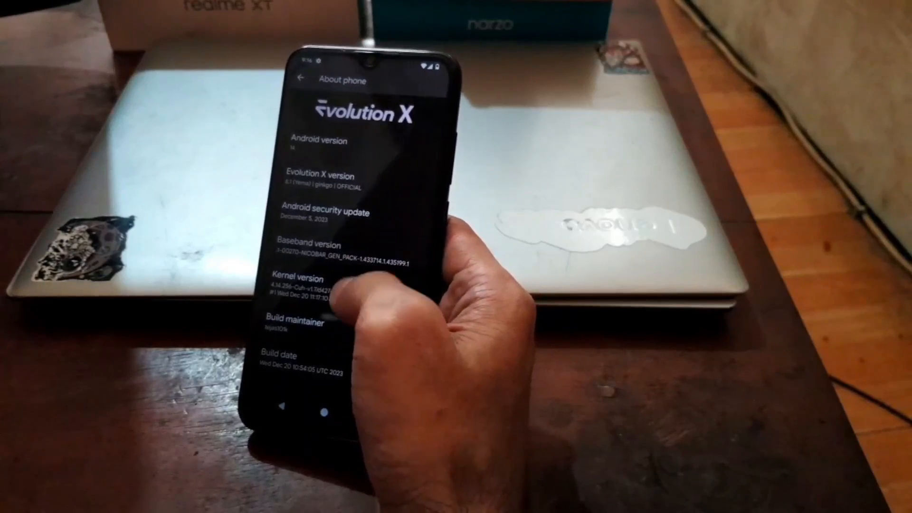
scroll(down, 3)
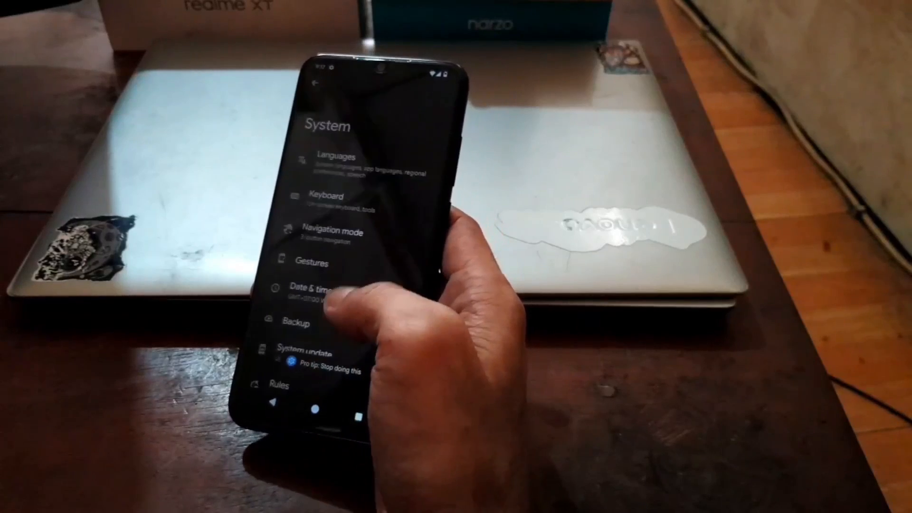
scroll(down, 3)
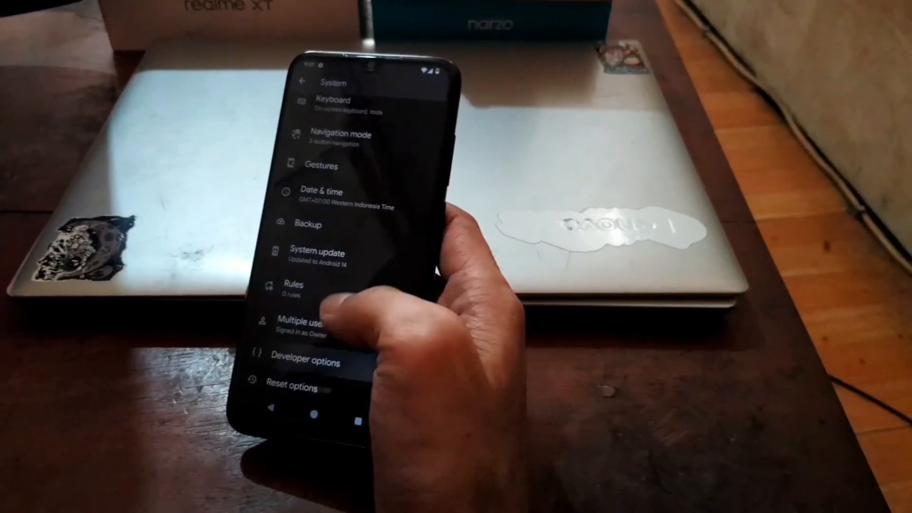
In Developer options set Window animation scale and Animator duration scale to 0.5x.
click(304, 360)
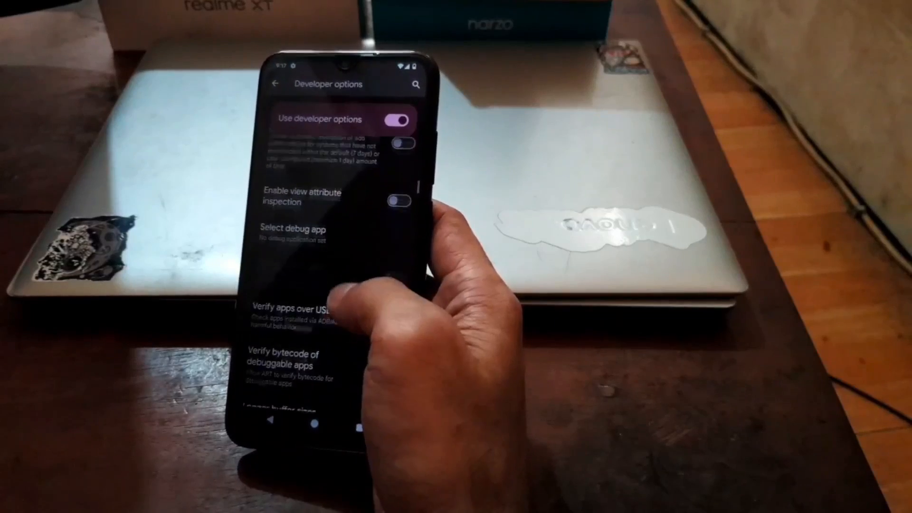
scroll(down, 3)
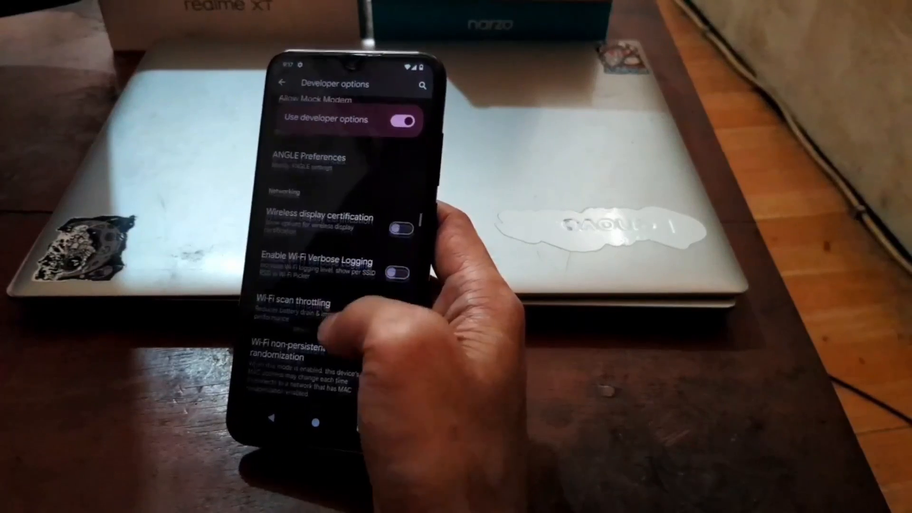
scroll(down, 3)
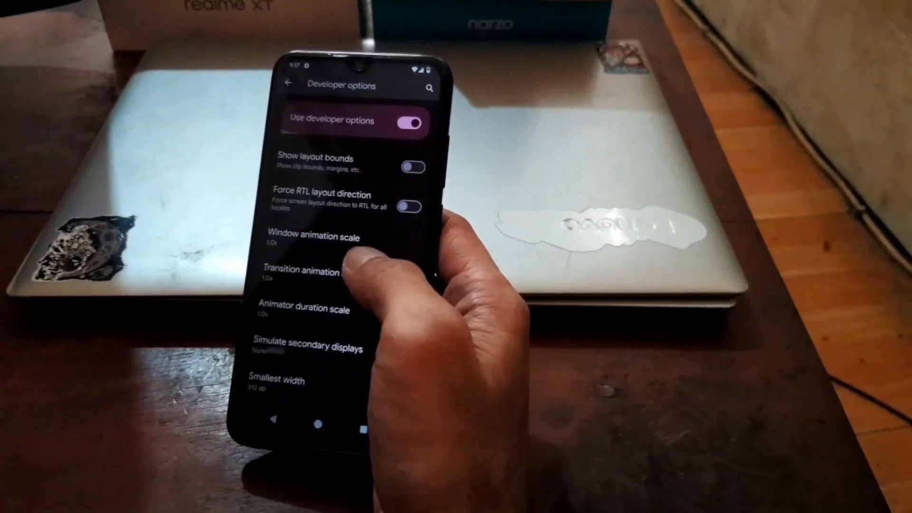
click(313, 236)
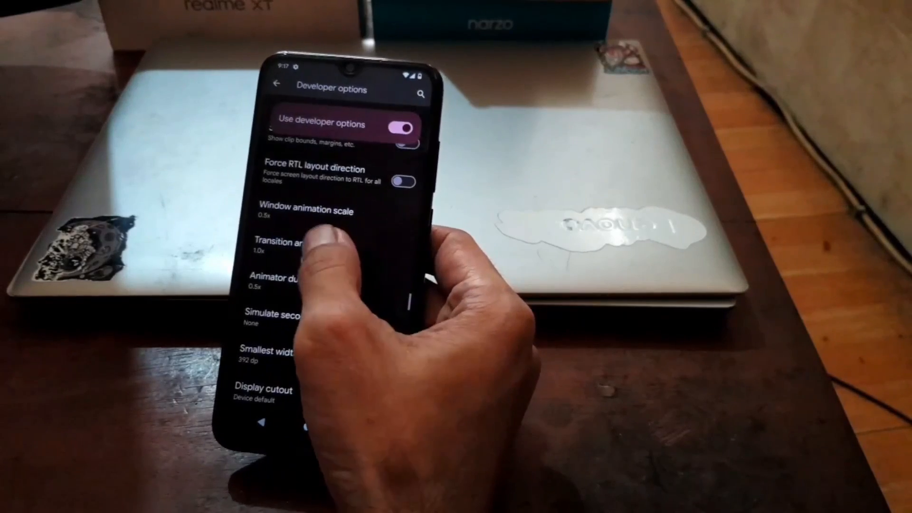
click(305, 247)
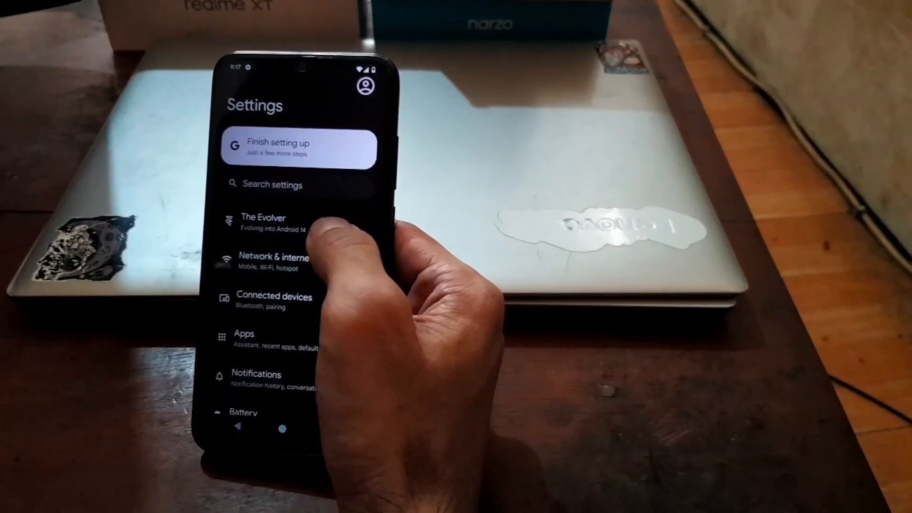
Browse The Evolver's Themes page, then move on to the Wallpaper & style page.
click(264, 222)
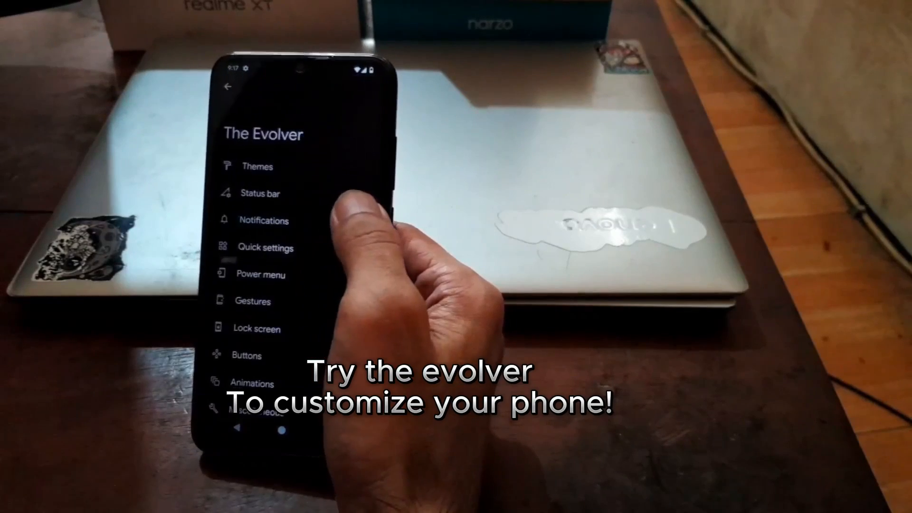
click(258, 165)
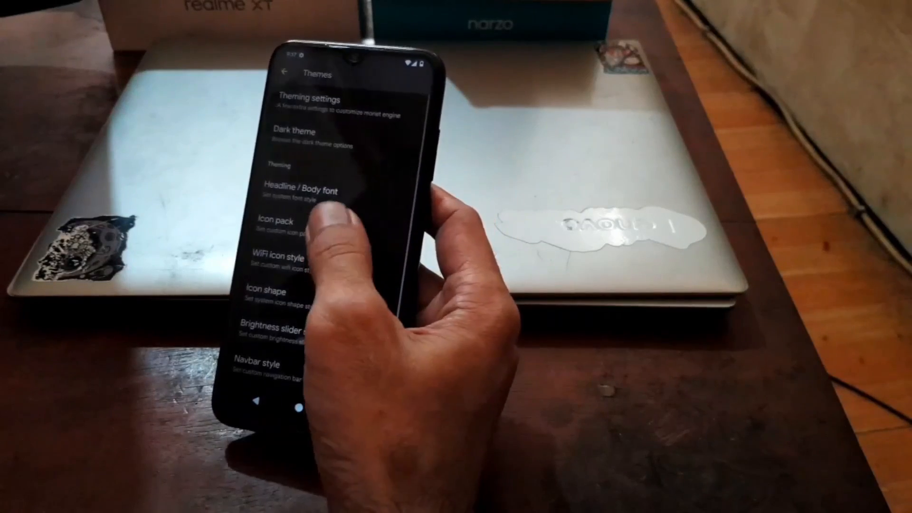
click(286, 71)
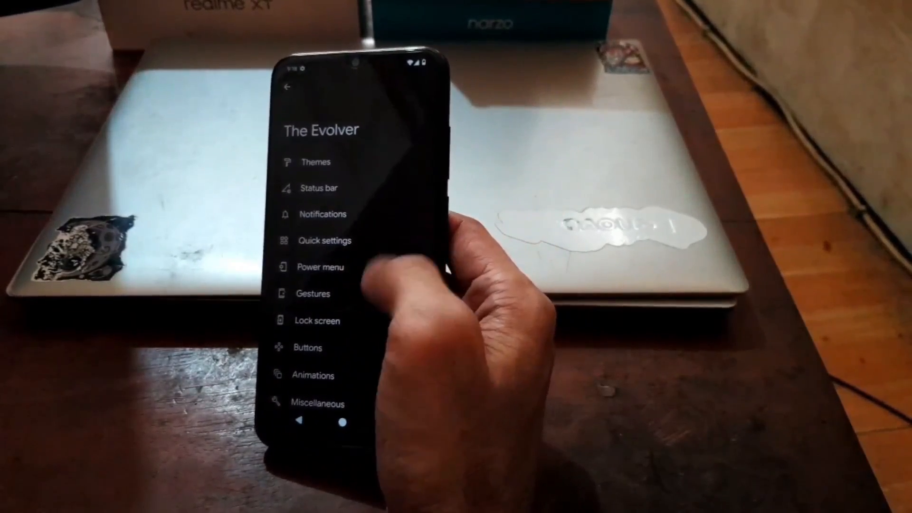
scroll(down, 3)
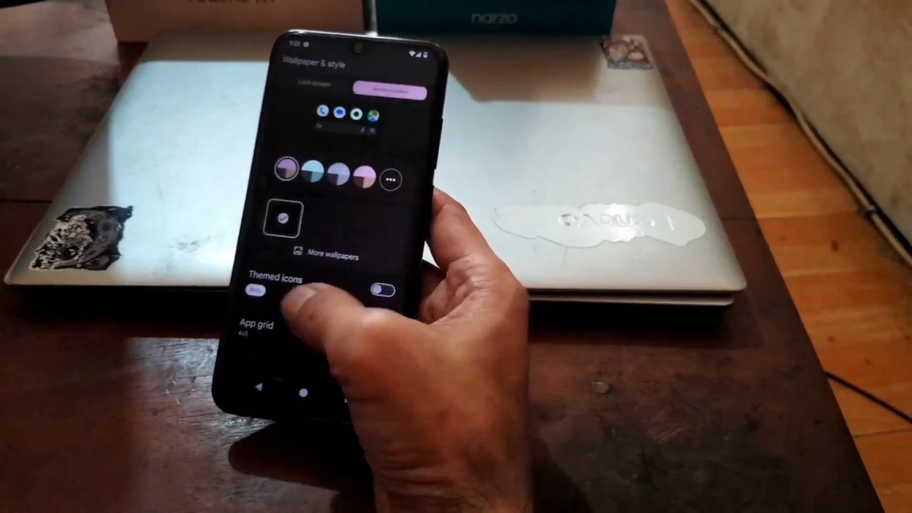
Leave Wallpaper & style and bring up the home screen's long-press options menu.
click(254, 328)
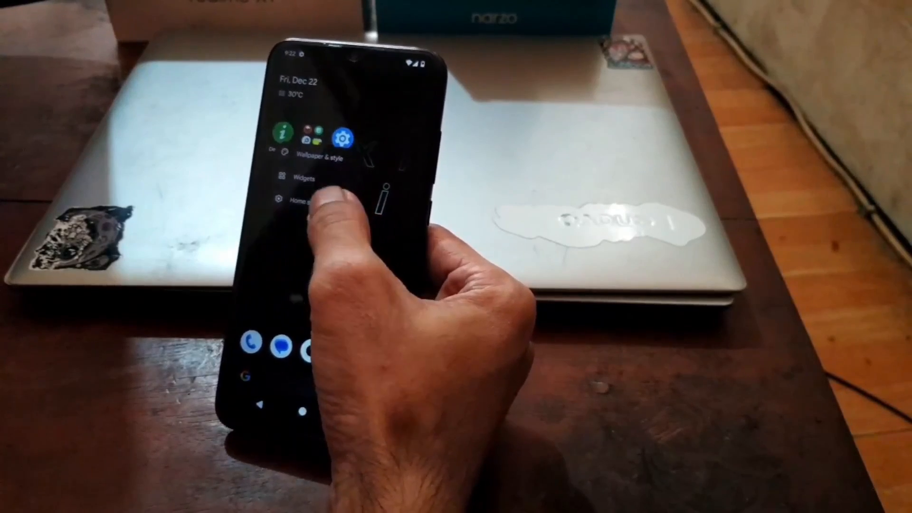
Choose Home settings from the home screen's long-press menu.
click(307, 201)
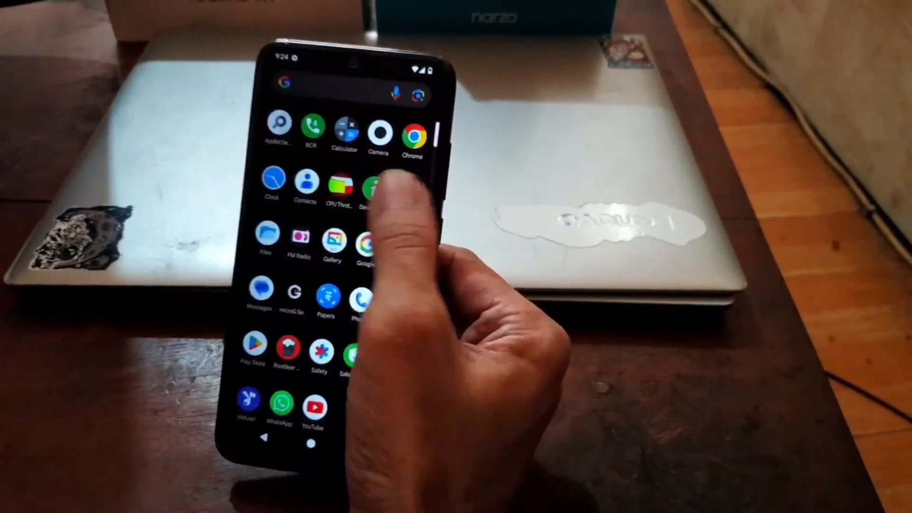
Launch DevCheck and read its System tab showing Redmi Note 8 (ginkgo) on Android 14.
click(373, 186)
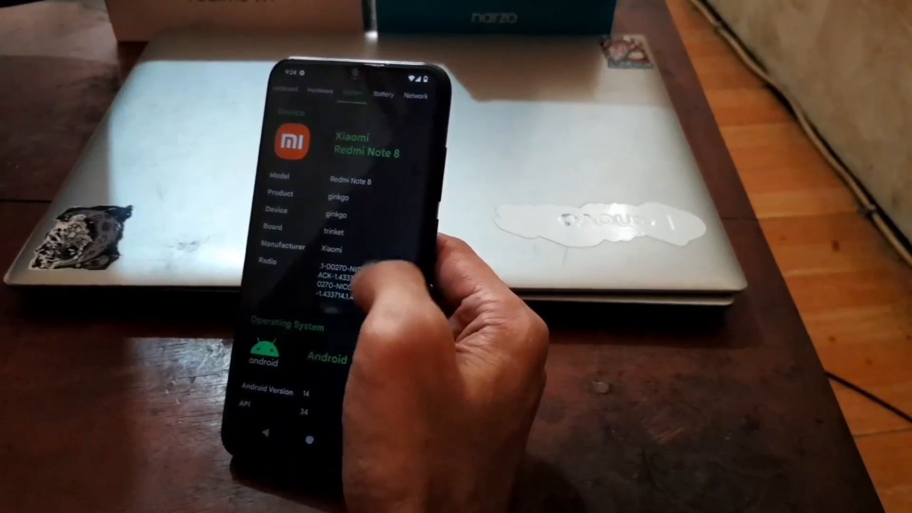
click(334, 97)
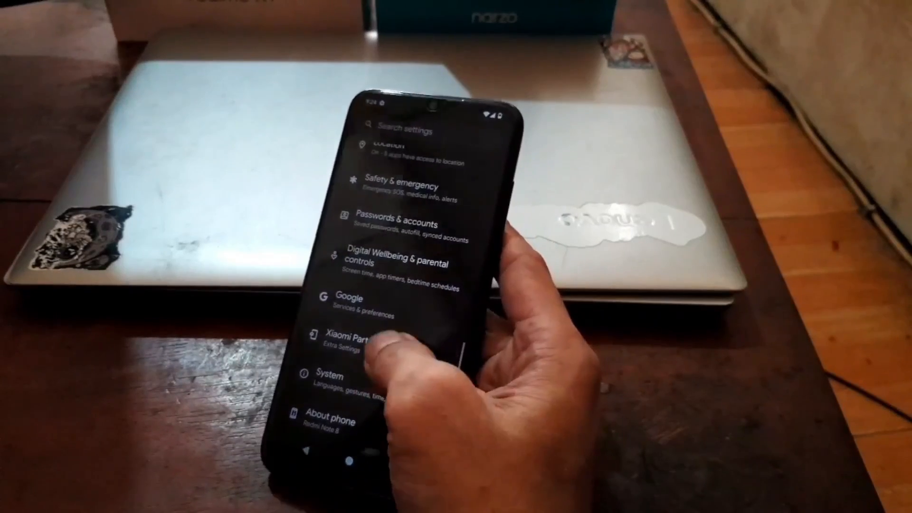
Launch Xiaomi Camera in Photo mode and bring up its settings from the top-right icon.
click(349, 340)
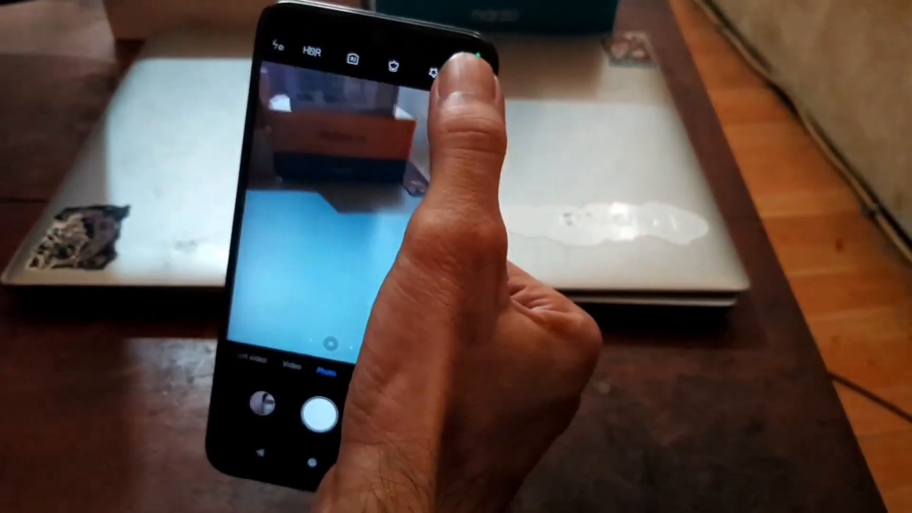
click(431, 69)
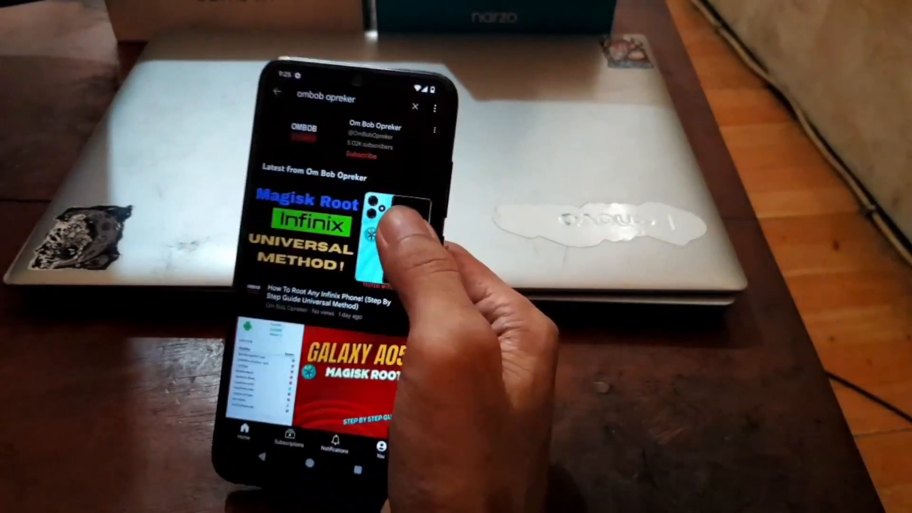
Scroll the Magisk root tutorial channel page down through its latest videos and Shorts.
scroll(down, 3)
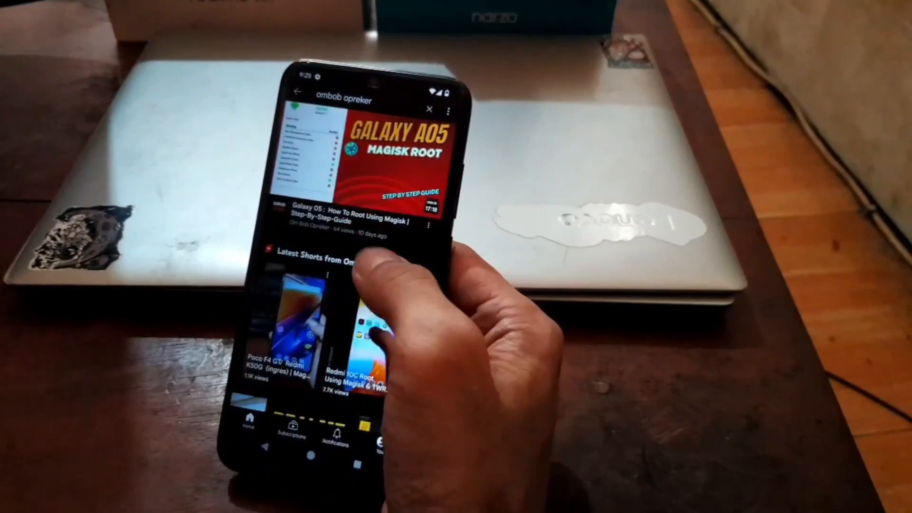
scroll(down, 3)
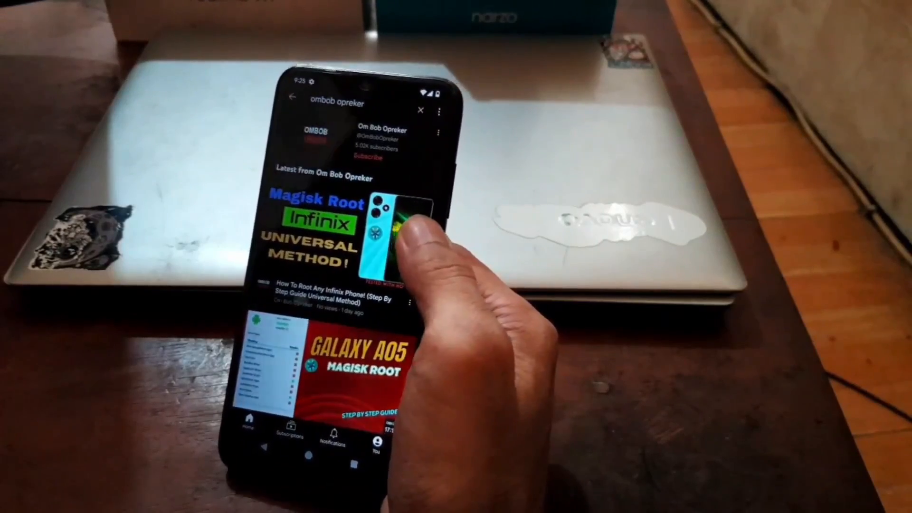